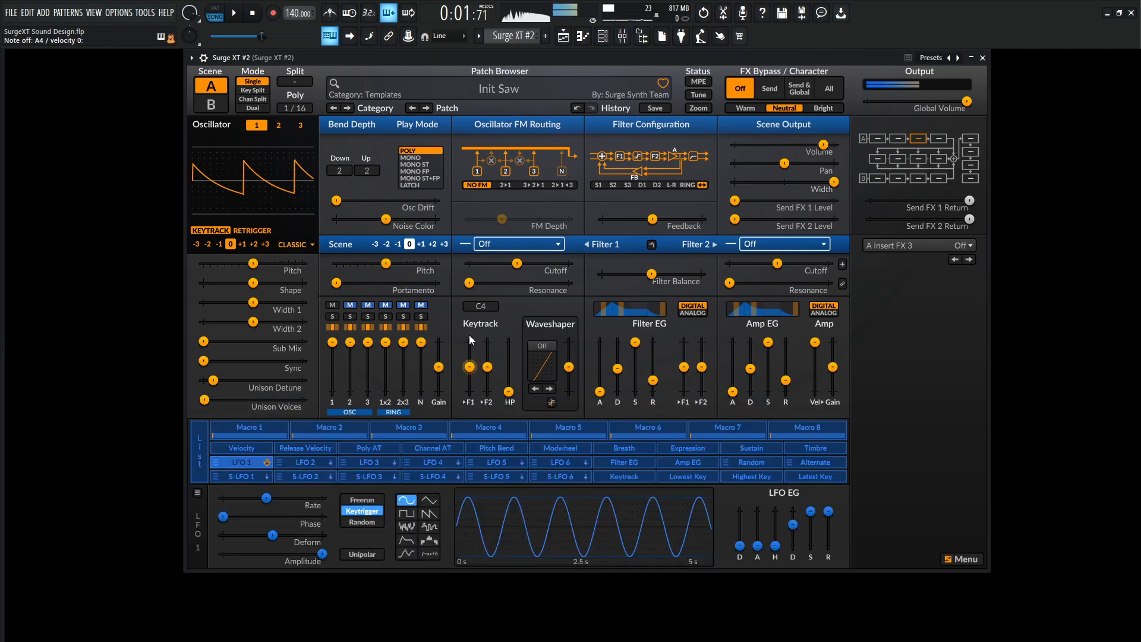
- Make oscillator 1 a wavetable oscillator, audition VT Analog Hybrid 7 and sweep its morph
{"action": "left_click", "coordinate": [293, 244]}
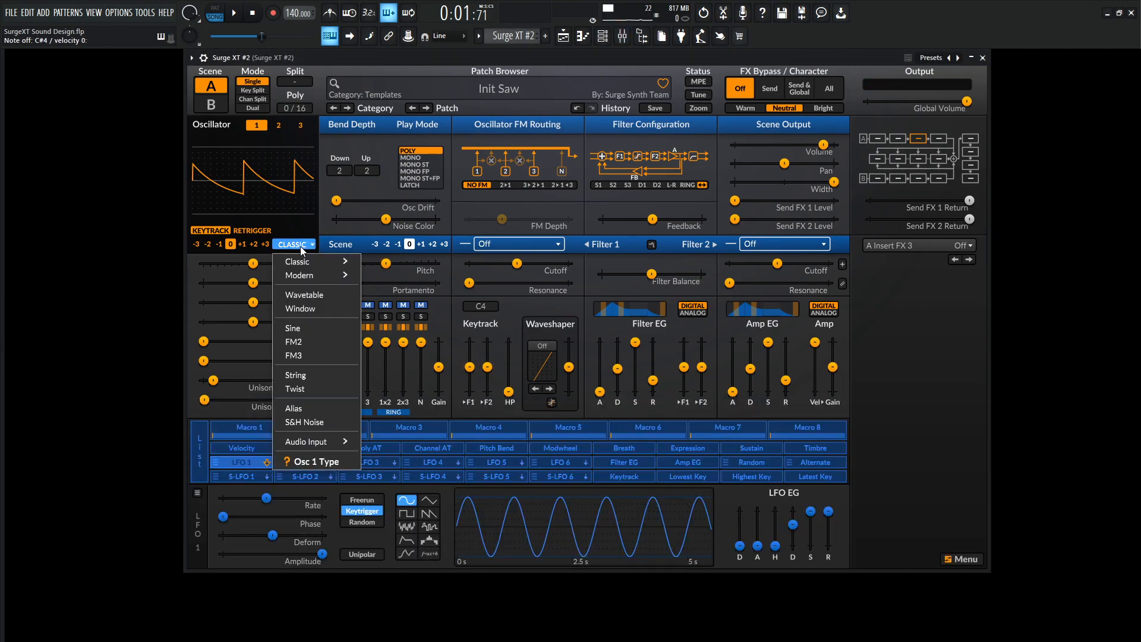
{"action": "left_click", "coordinate": [303, 294]}
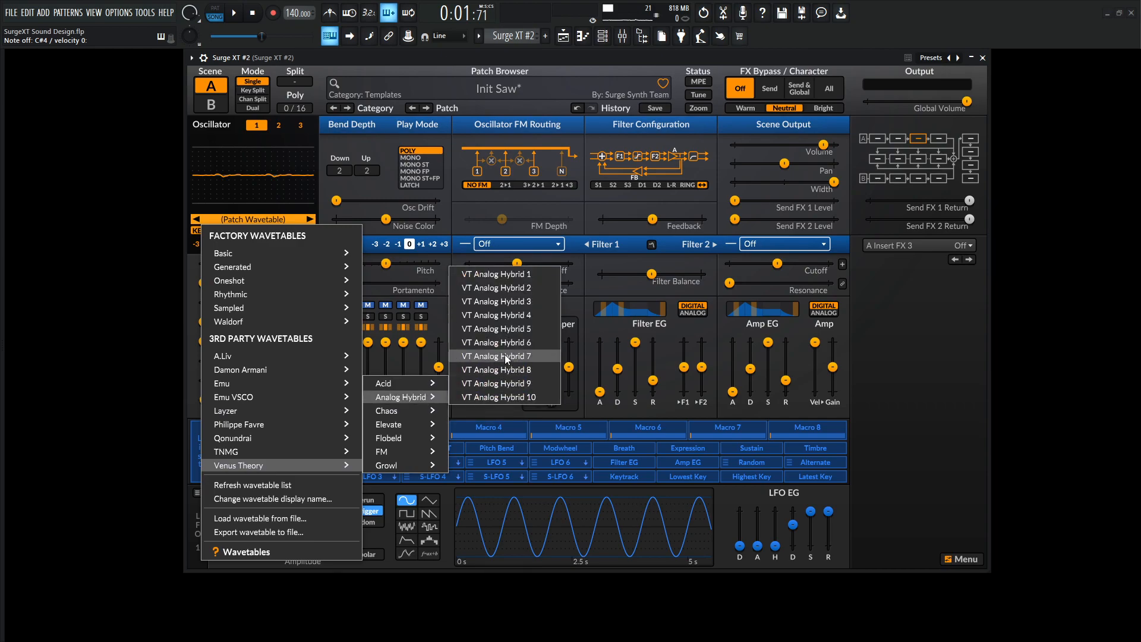
{"action": "left_click", "coordinate": [503, 356]}
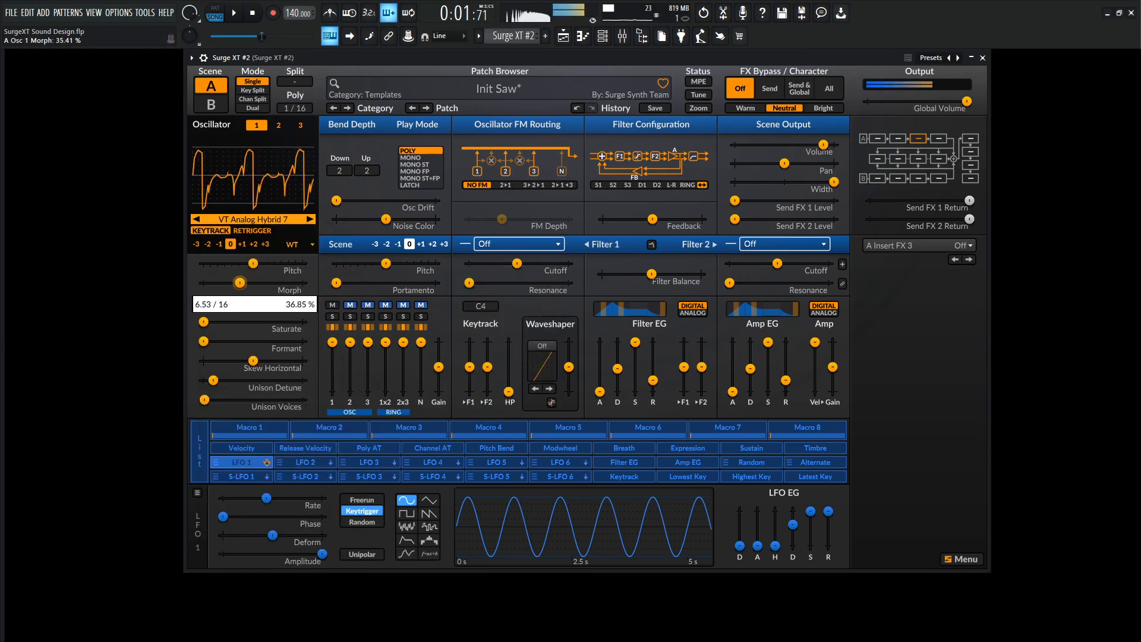
{"action": "left_click_drag", "start_coordinate": [233, 278], "coordinate": [277, 278]}
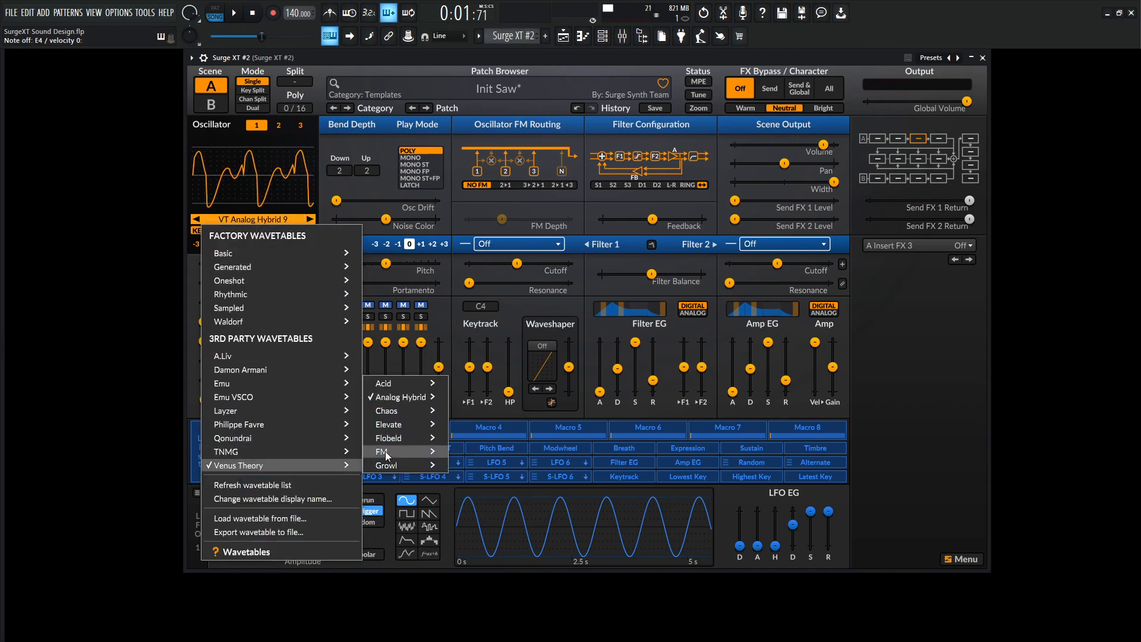
- Load the VT Chaos 4 wavetable and set its morph to about 48%
{"action": "left_click", "coordinate": [386, 411]}
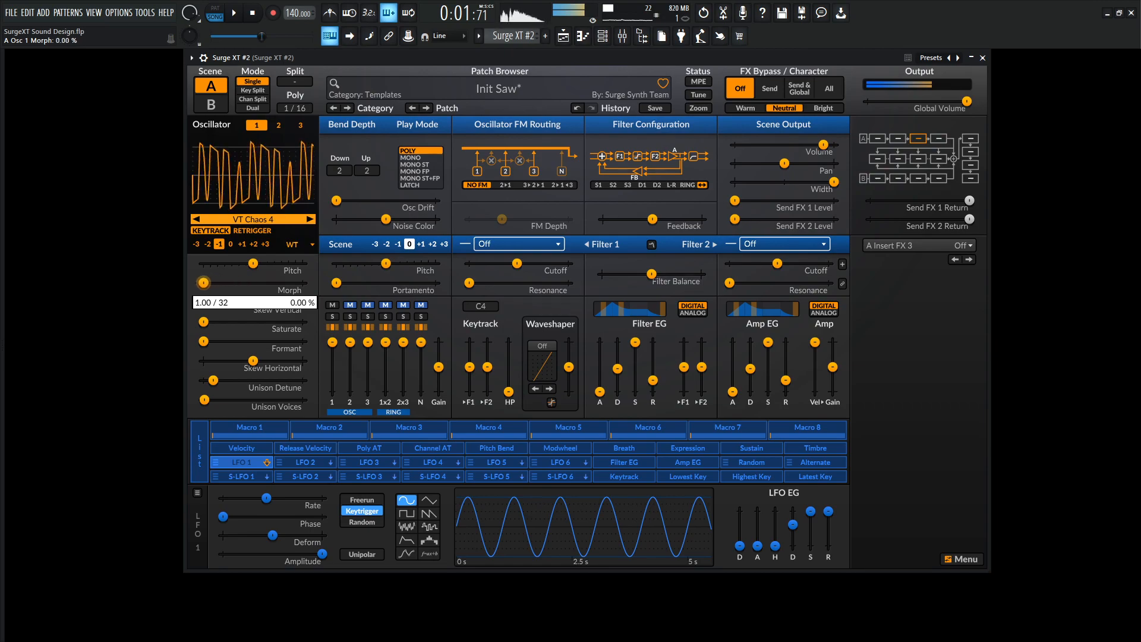
{"action": "left_click_drag", "start_coordinate": [253, 279], "coordinate": [253, 262]}
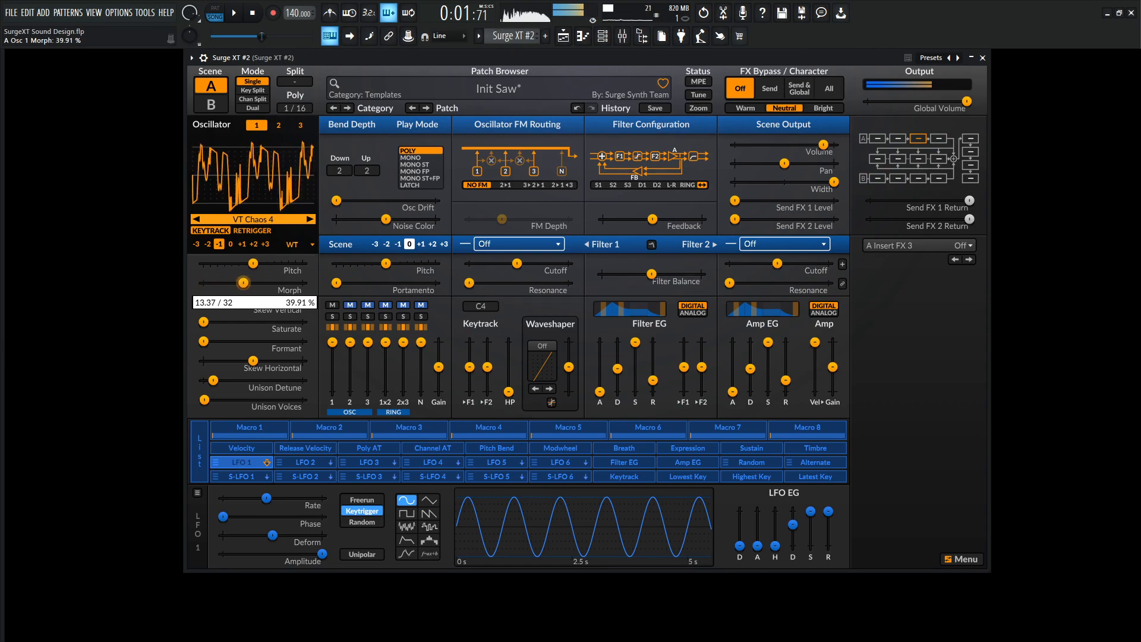
{"action": "left_click_drag", "start_coordinate": [253, 283], "coordinate": [253, 276]}
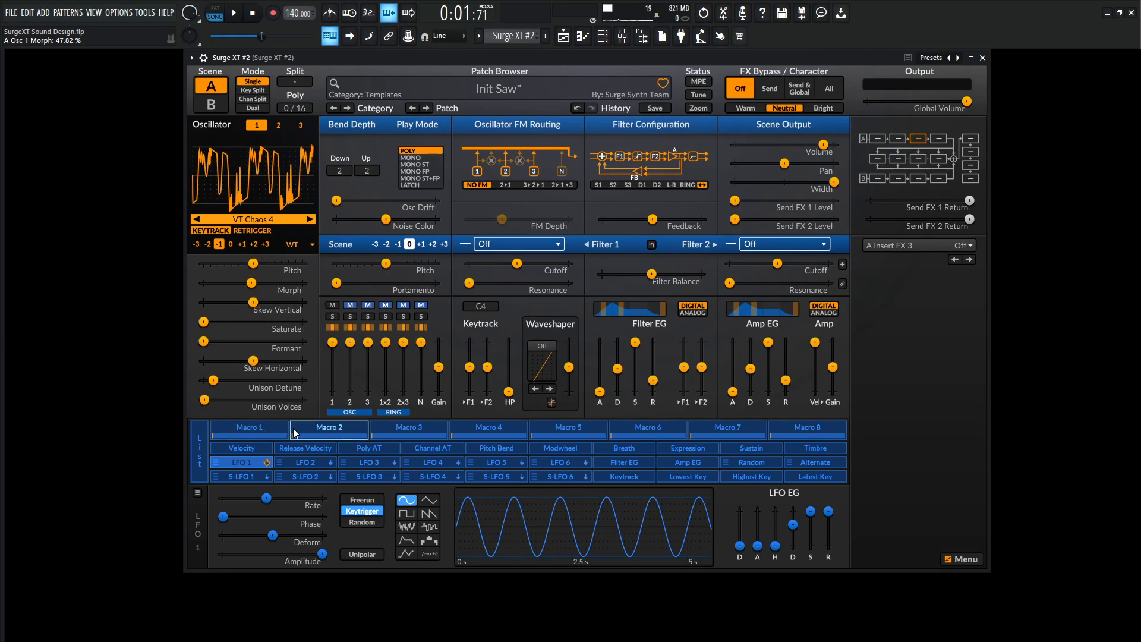
- Assign scene LFO 1 as a modulator on the wavetable morph parameter
{"action": "left_click", "coordinate": [240, 476]}
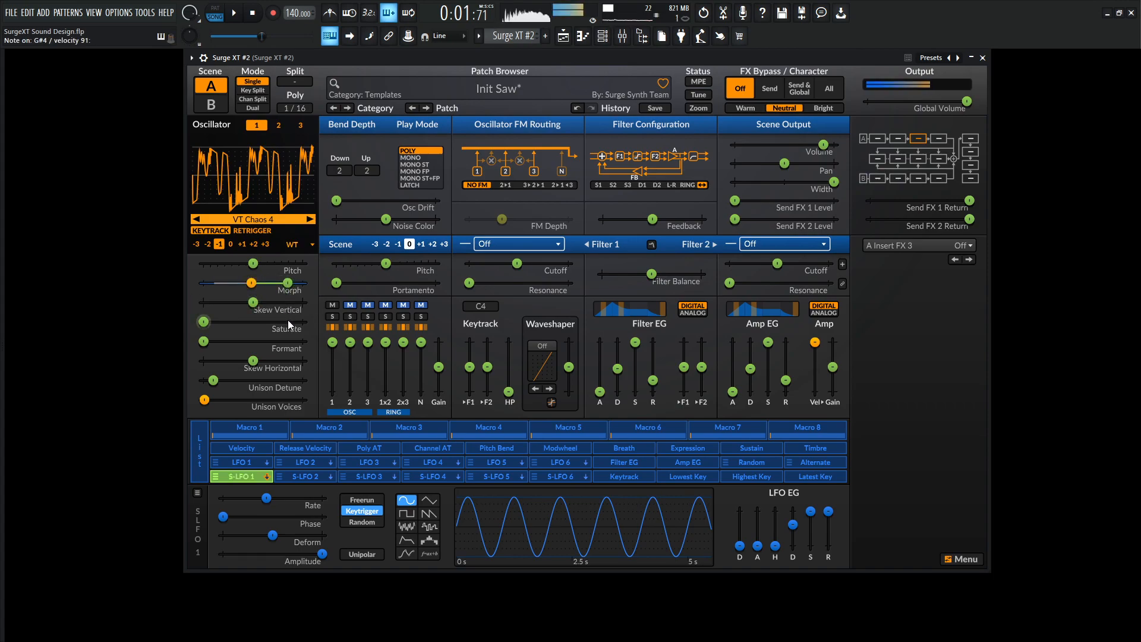
{"action": "left_click", "coordinate": [362, 500]}
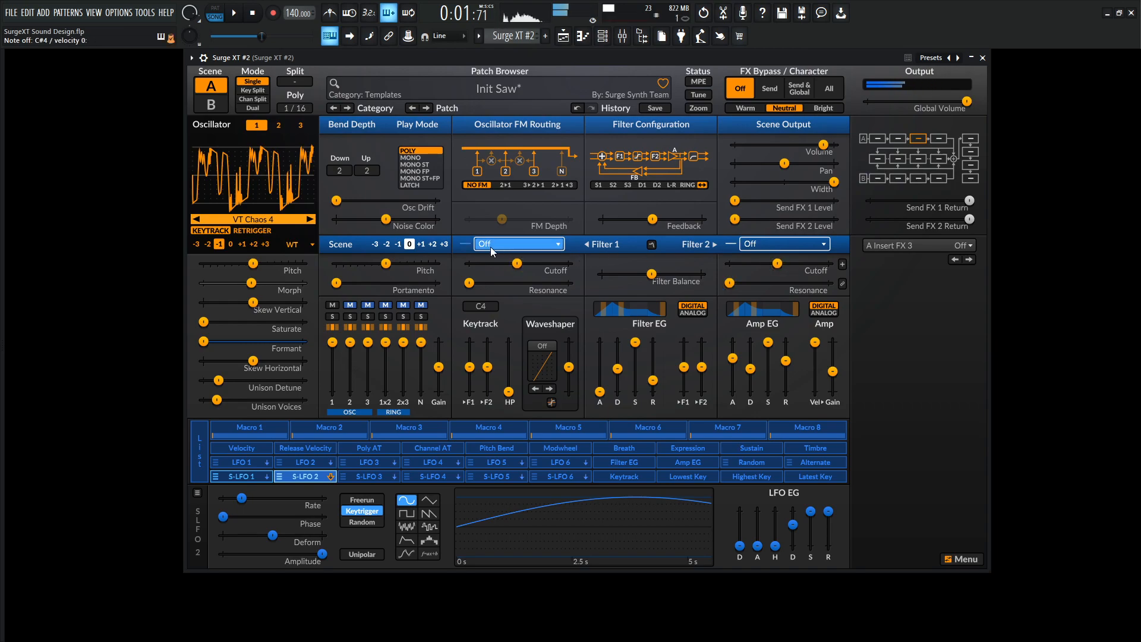
- Set filter 1's type to the Vintage Ladder lowpass and select its subtype number
{"action": "right_click", "coordinate": [517, 244]}
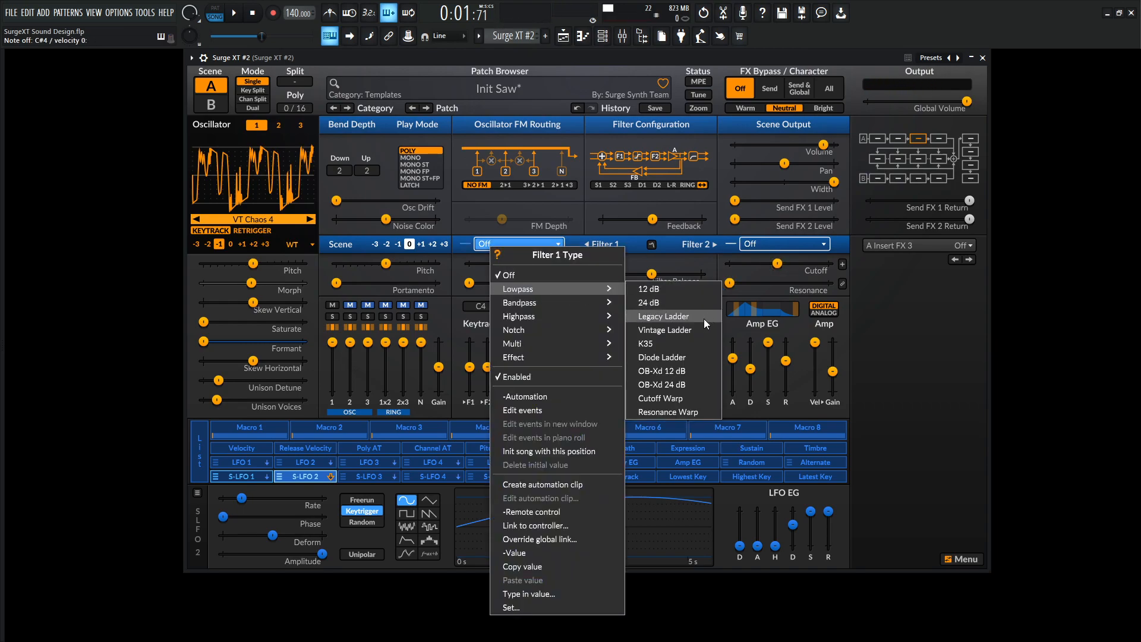
{"action": "left_click", "coordinate": [665, 330]}
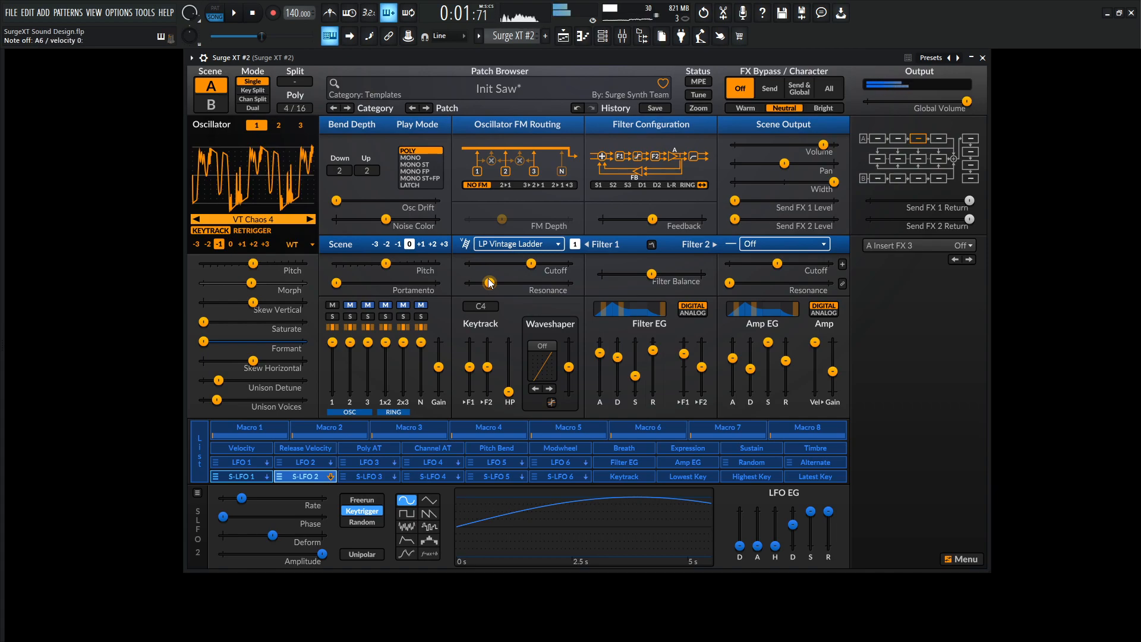
{"action": "left_click", "coordinate": [575, 243]}
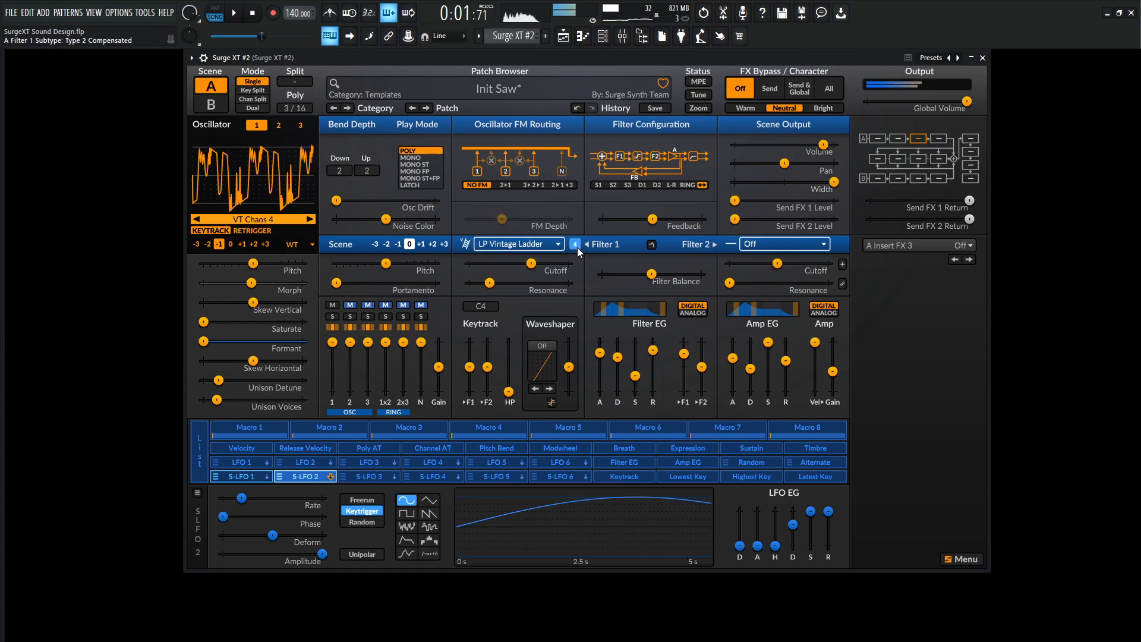
- Choose Type 1 Compensated as filter 1's ladder subtype
{"action": "right_click", "coordinate": [575, 243]}
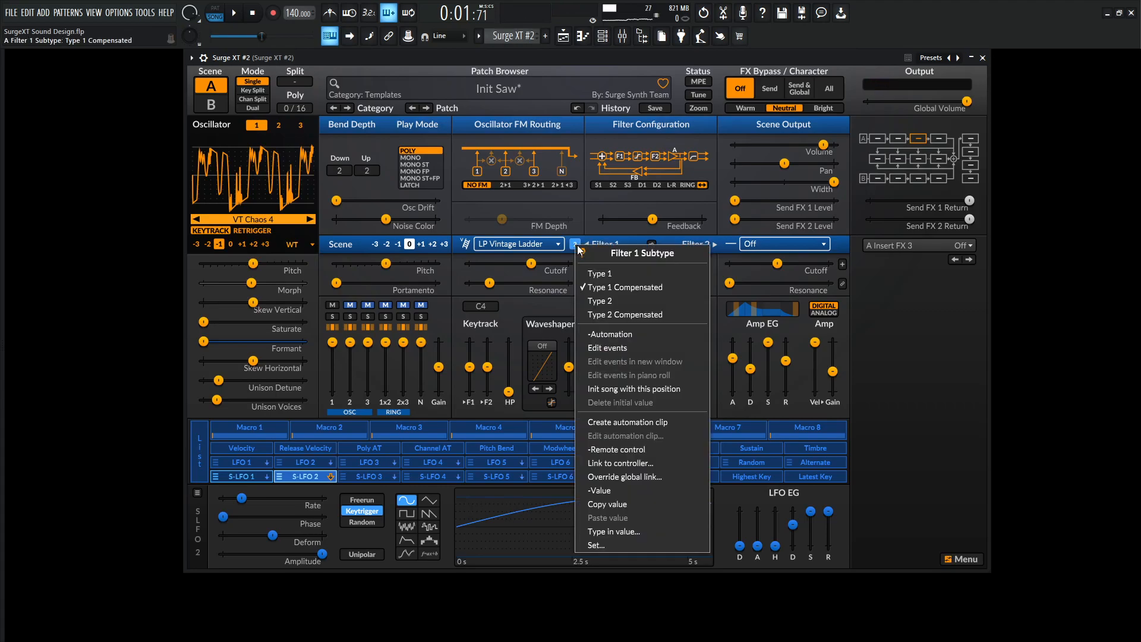
{"action": "mouse_move", "coordinate": [641, 287]}
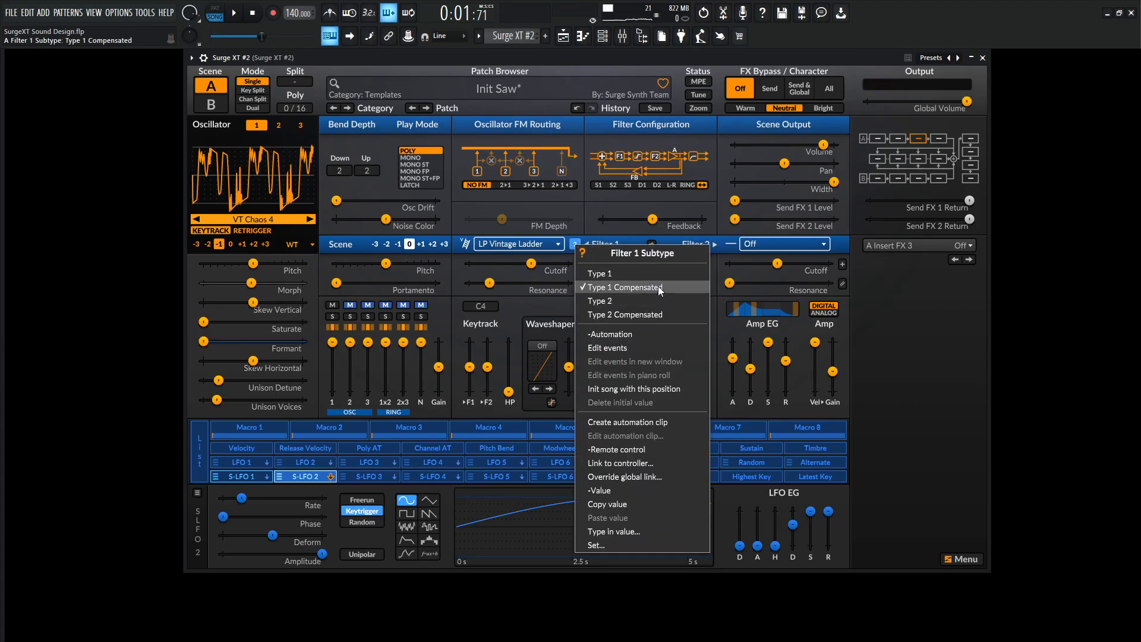
{"action": "left_click", "coordinate": [599, 273]}
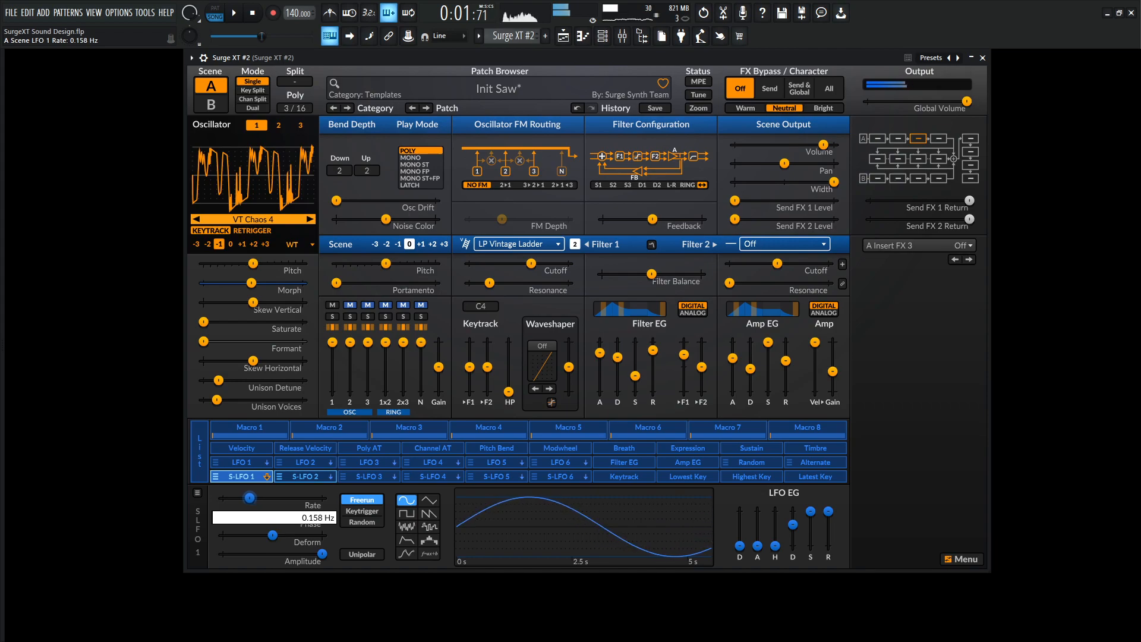
- Switch scene LFO 1 to free-running and adjust the amp envelope shape
{"action": "left_click", "coordinate": [362, 510]}
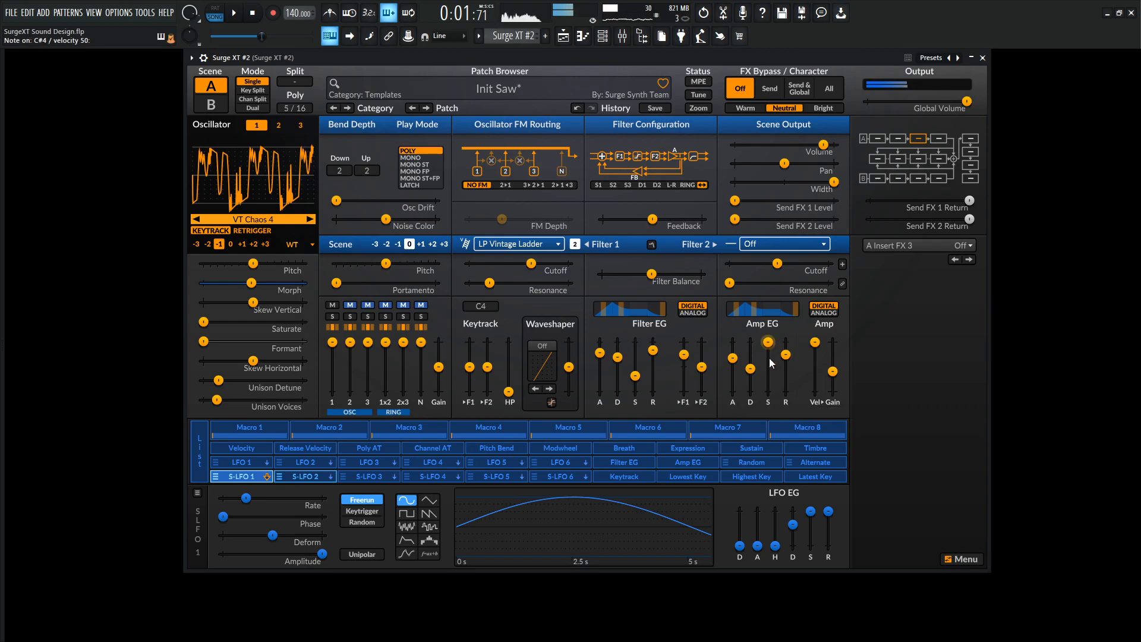
{"action": "left_click", "coordinate": [823, 308]}
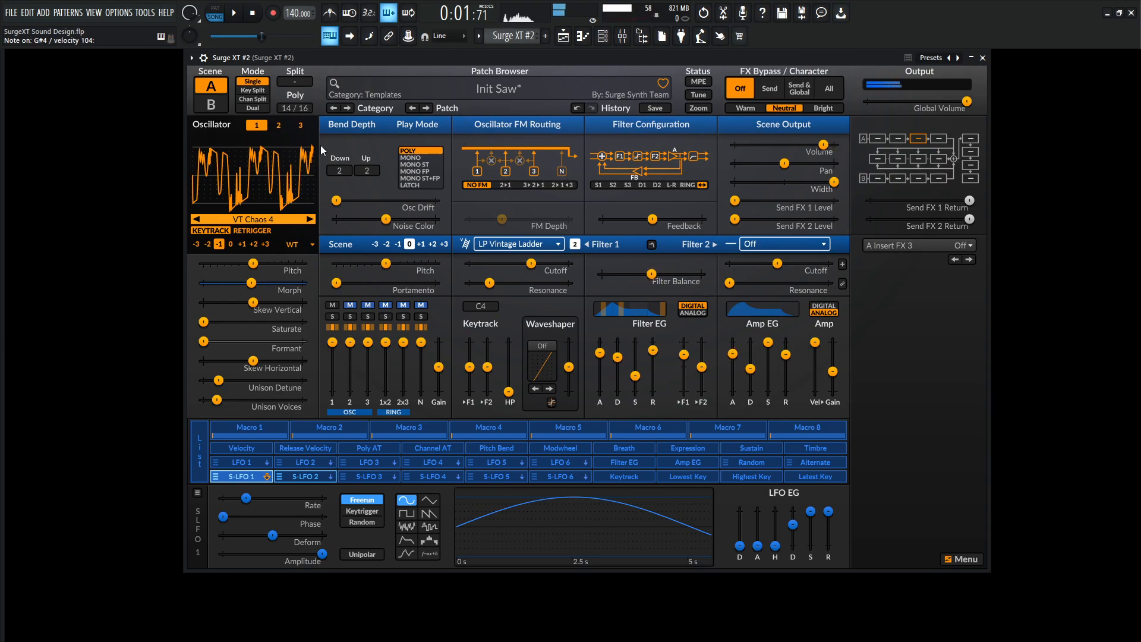
- View oscillator 2's classic saw settings, briefly returning to oscillator 1, then select oscillator 3
{"action": "left_click", "coordinate": [278, 126]}
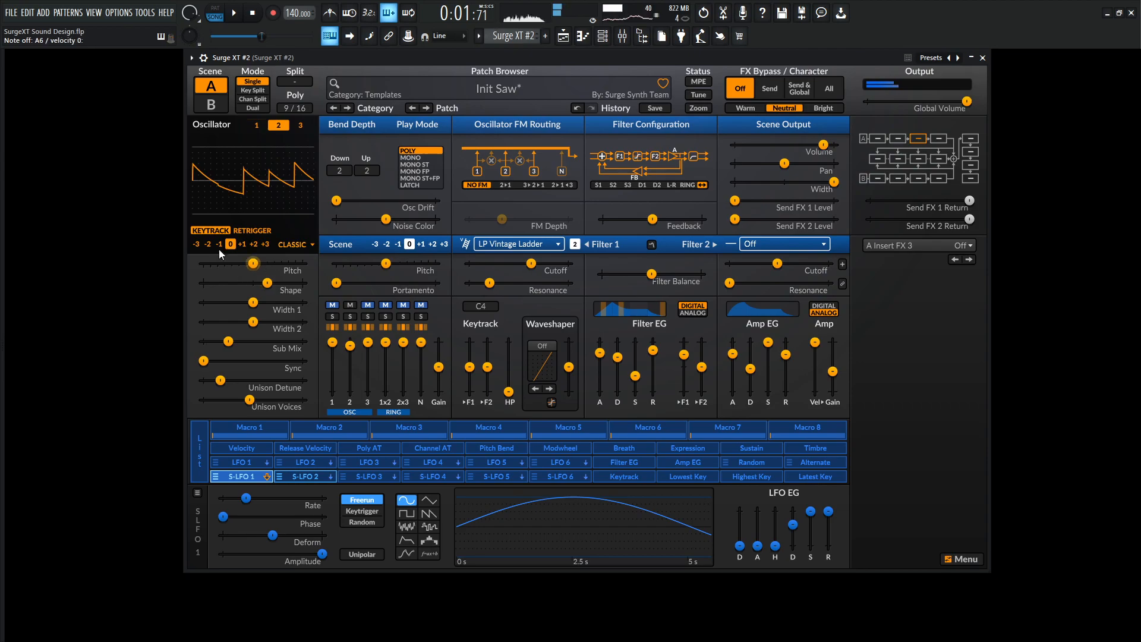
{"action": "left_click", "coordinate": [278, 124]}
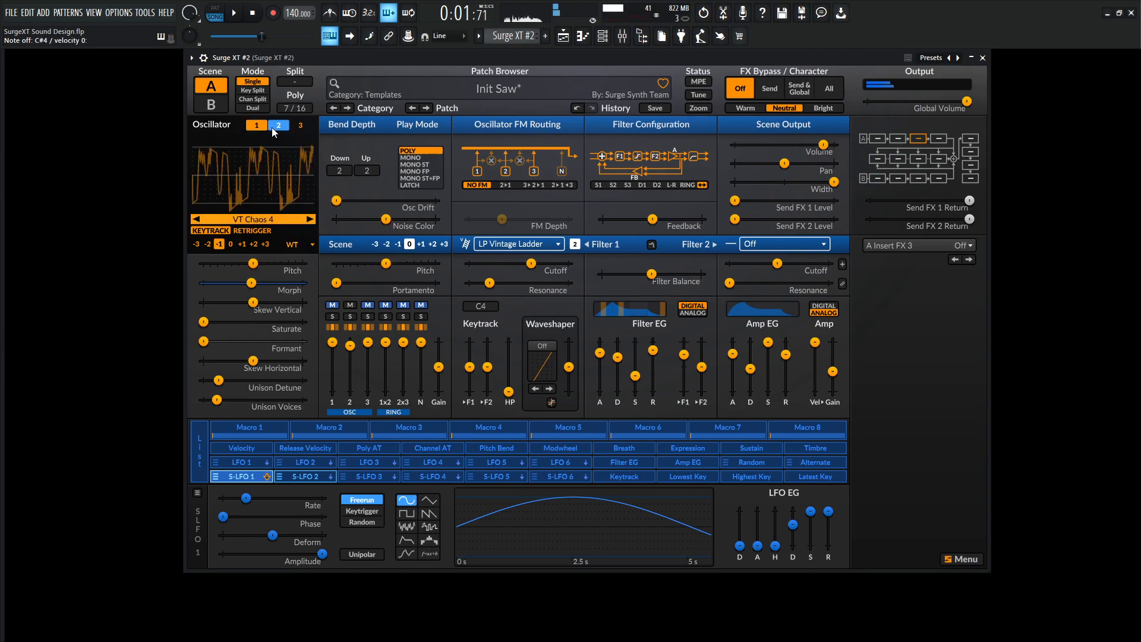
{"action": "left_click", "coordinate": [279, 126]}
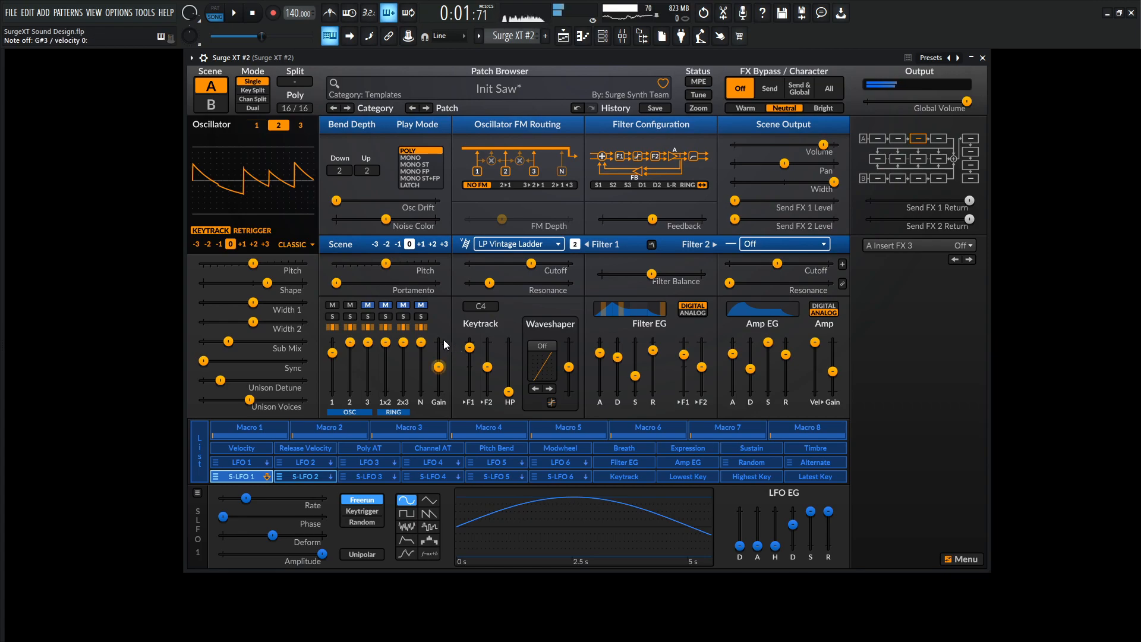
{"action": "left_click", "coordinate": [300, 126]}
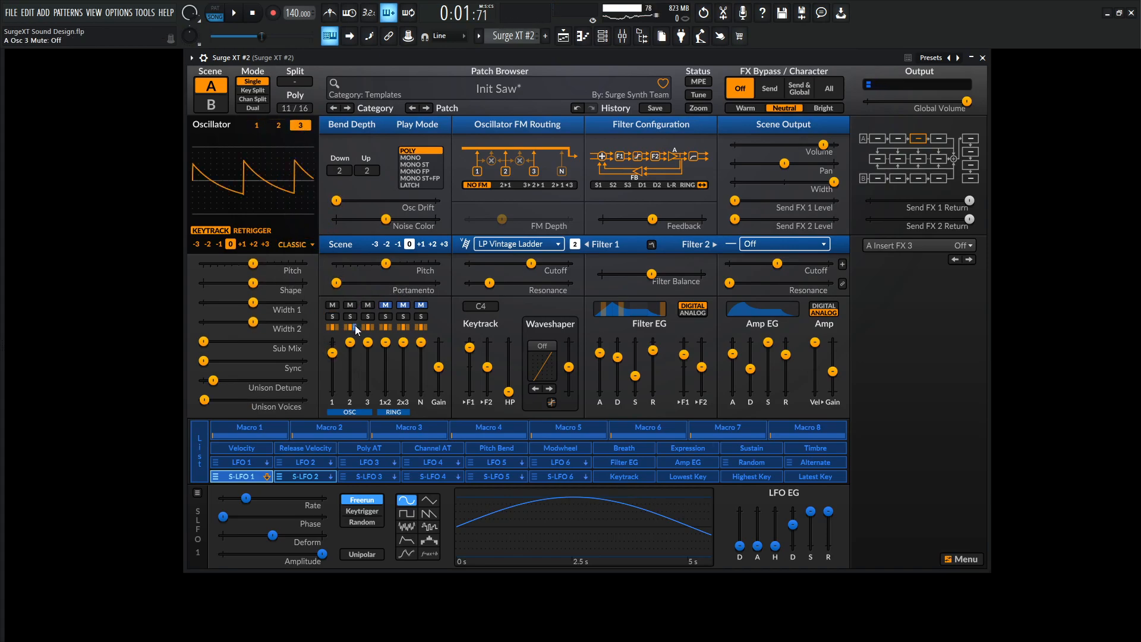
- Raise oscillator 3 an octave, load VT Elevate 4 as a wavetable, and increase unison detune
{"action": "left_click", "coordinate": [242, 243]}
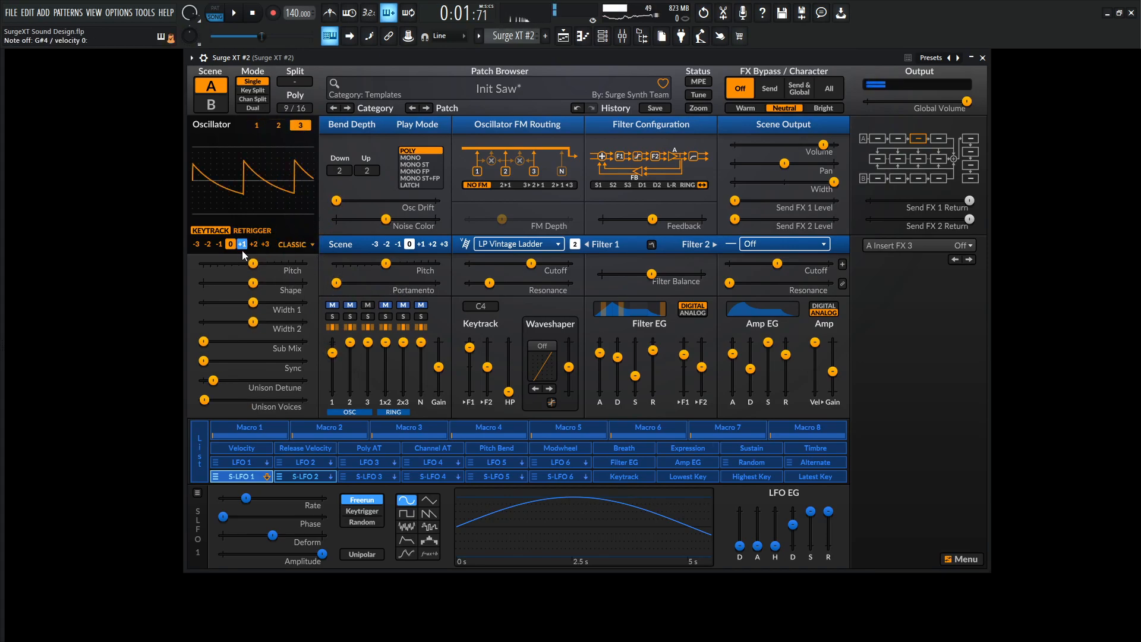
{"action": "left_click", "coordinate": [253, 244]}
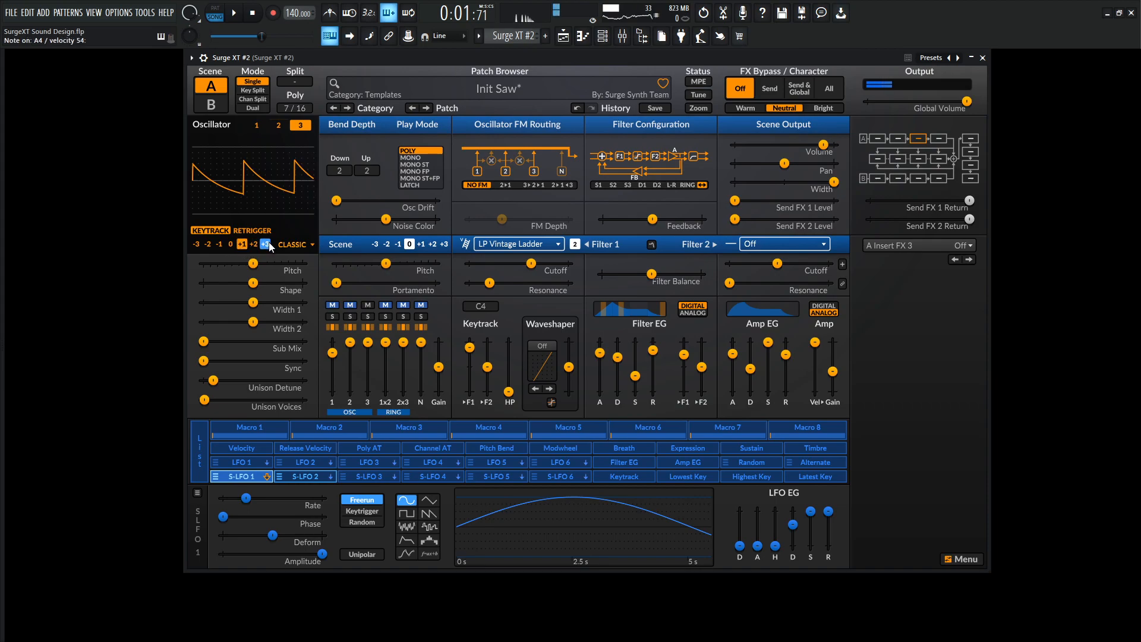
{"action": "left_click", "coordinate": [294, 244]}
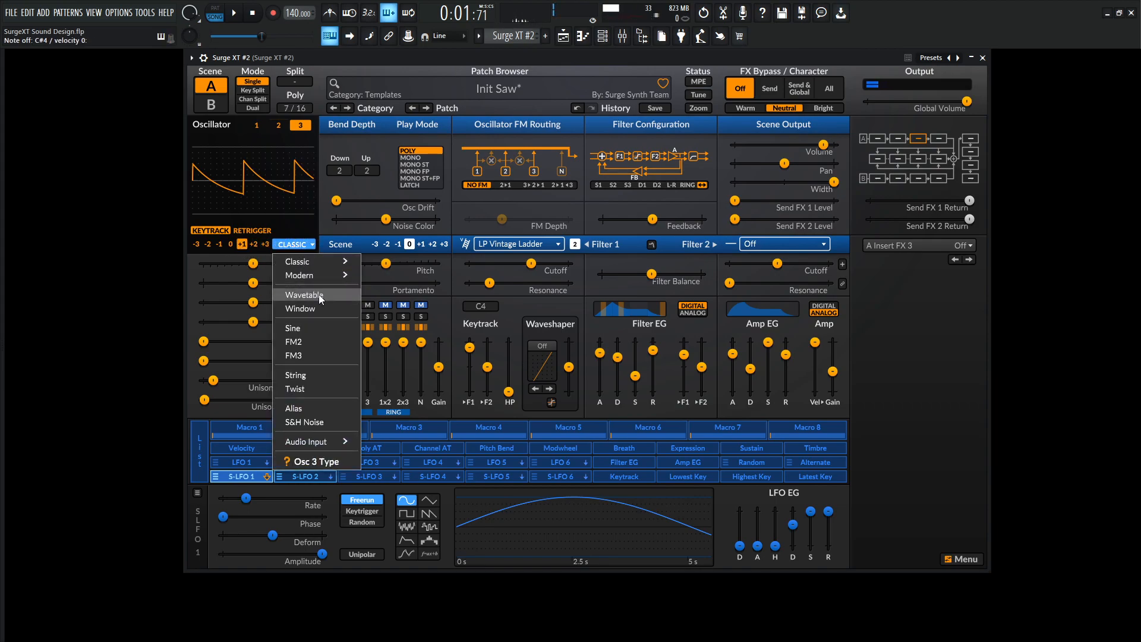
{"action": "left_click", "coordinate": [303, 295]}
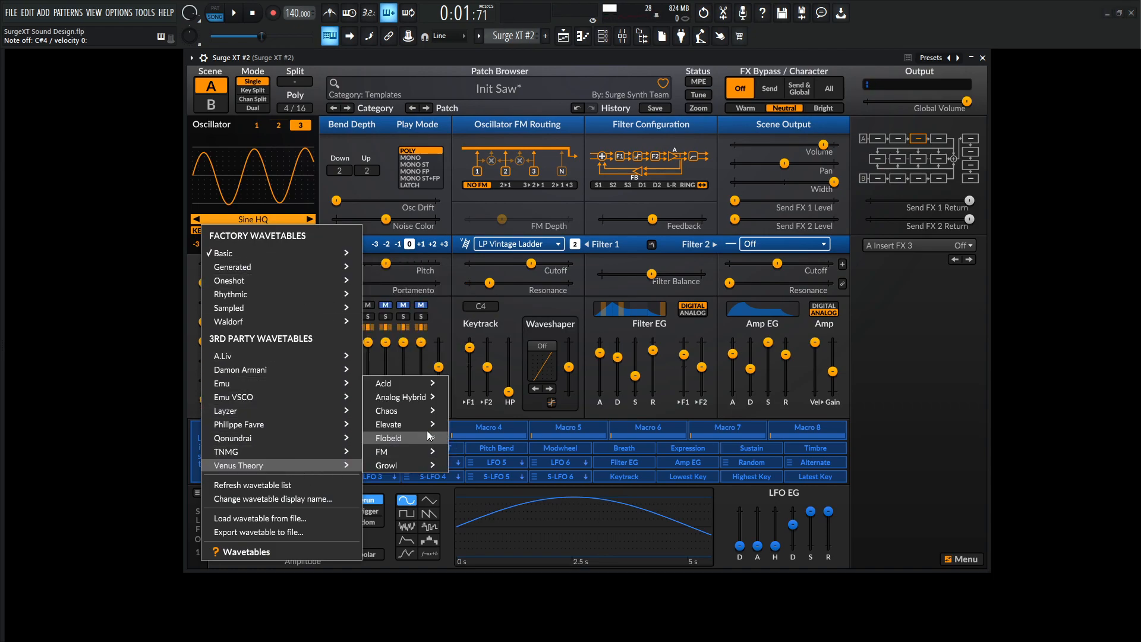
{"action": "left_click", "coordinate": [390, 424]}
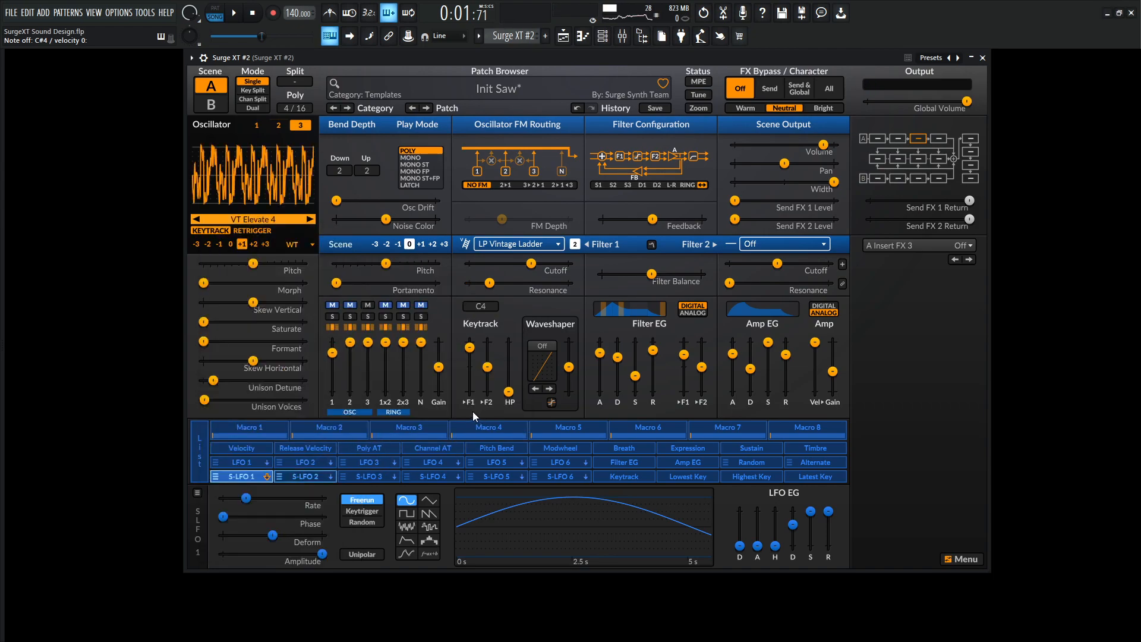
{"action": "left_click_drag", "start_coordinate": [254, 278], "coordinate": [253, 262]}
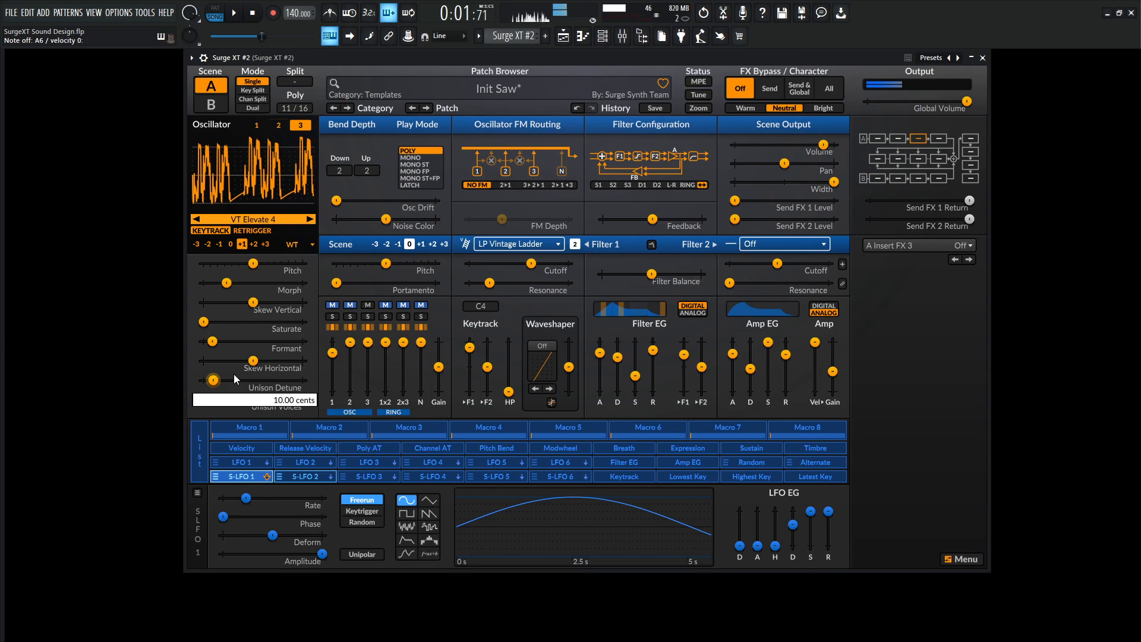
{"action": "mouse_move", "coordinate": [327, 262]}
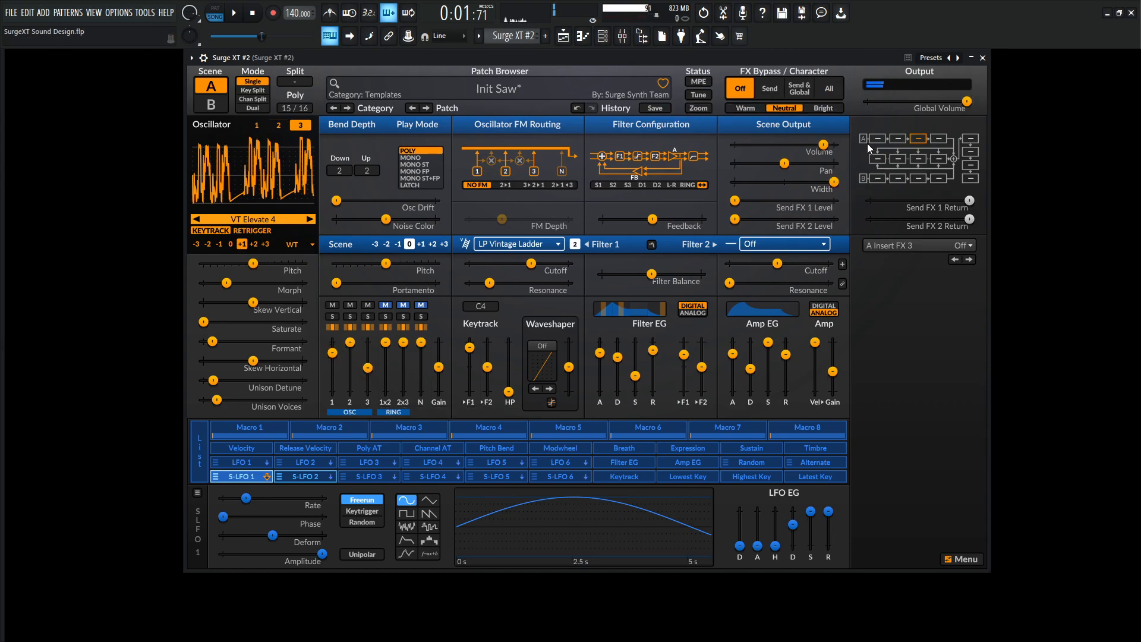
- Open the effect choices for scene A's first insert slot
{"action": "left_click", "coordinate": [918, 245]}
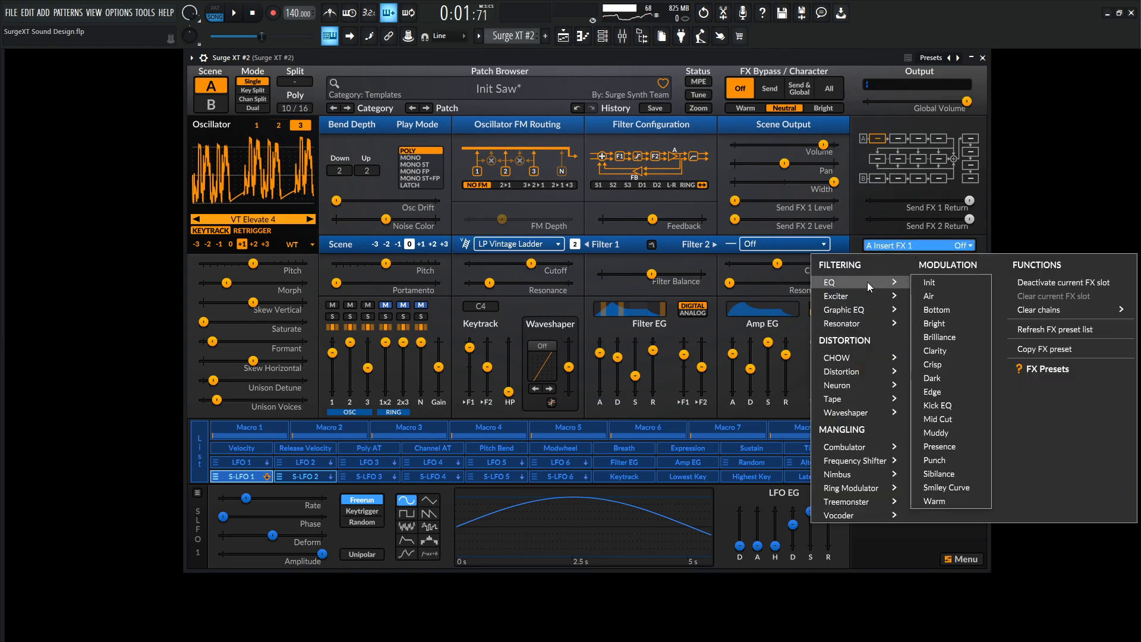
{"action": "mouse_move", "coordinate": [844, 311]}
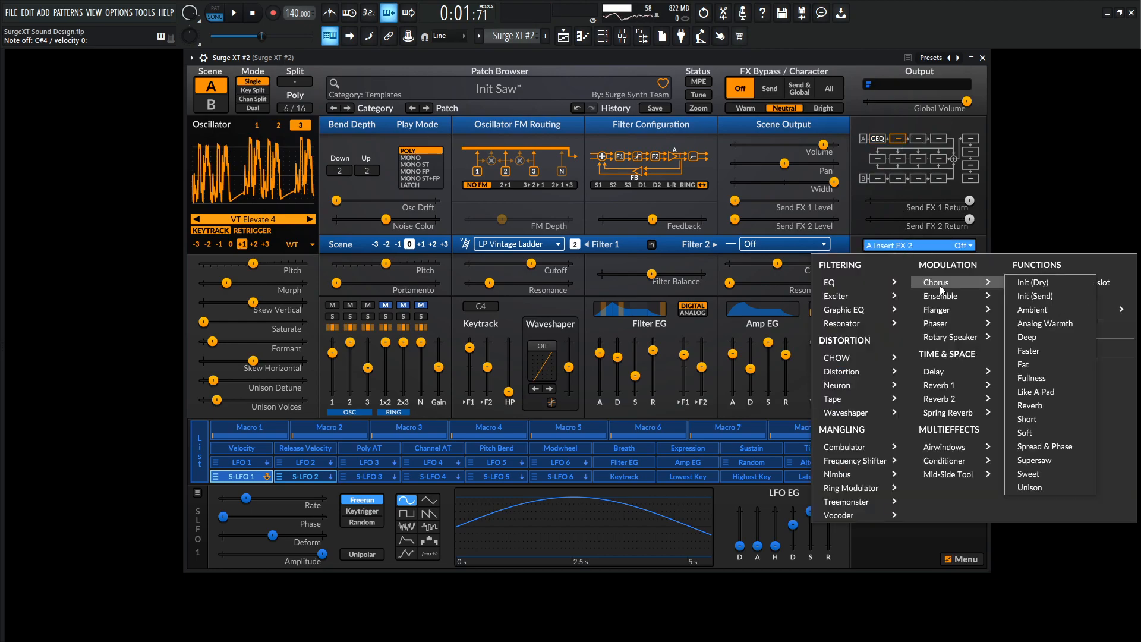
{"action": "mouse_move", "coordinate": [943, 295]}
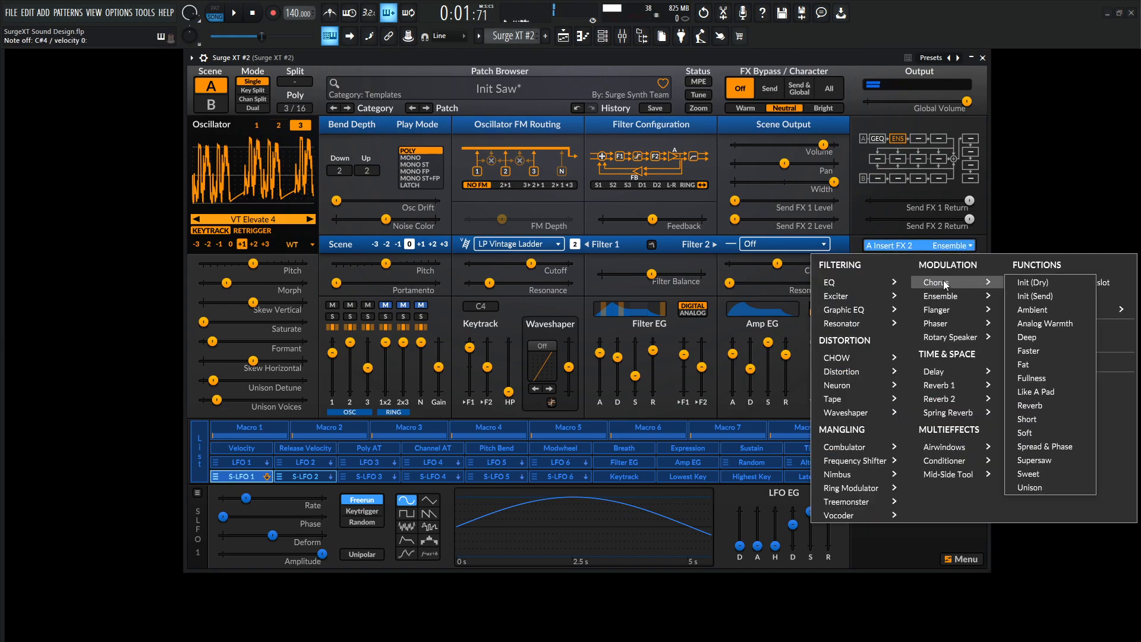
- Load the Chorus Deep preset into scene A's second insert slot
{"action": "left_click", "coordinate": [1027, 337]}
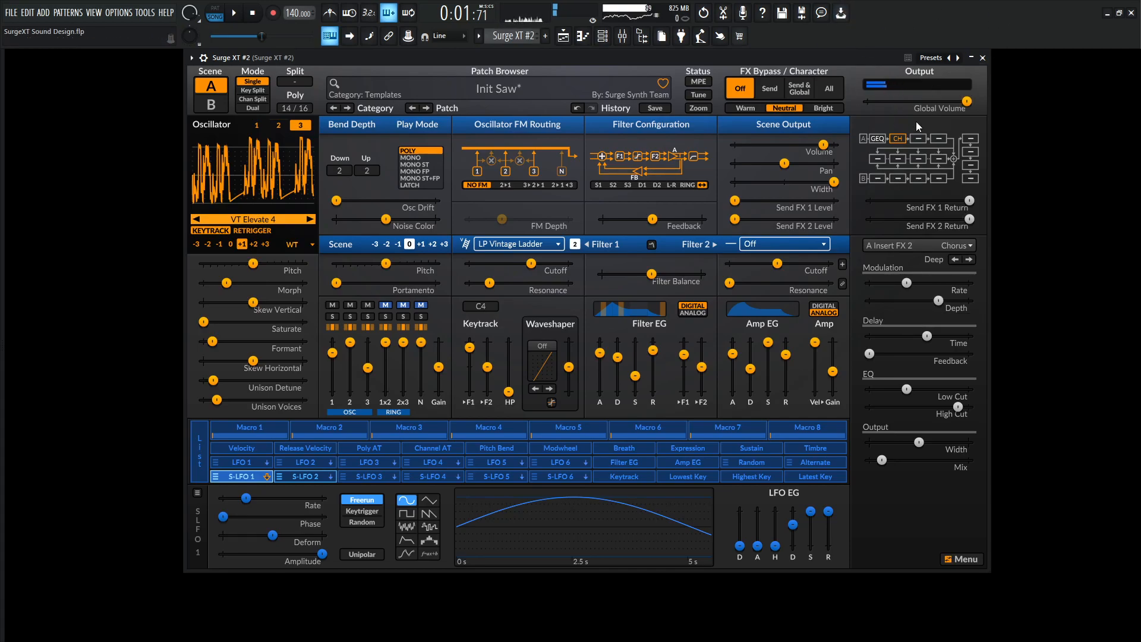
- Select scene A's third insert slot and load the Delay Ping-Pong 1/8 preset
{"action": "left_click", "coordinate": [918, 139]}
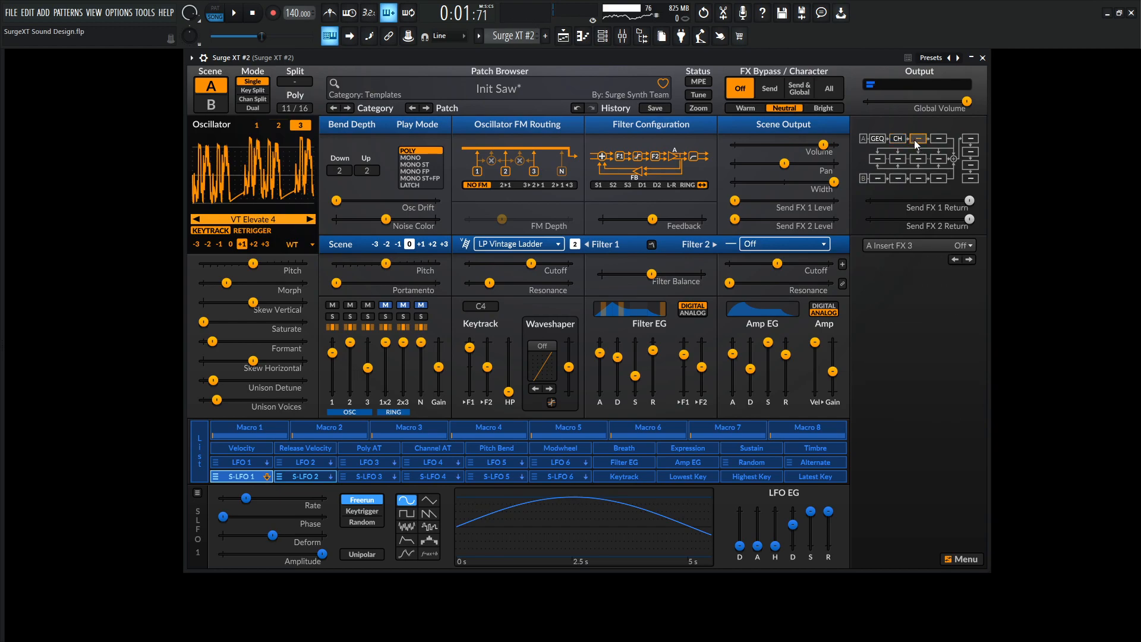
{"action": "left_click", "coordinate": [918, 246]}
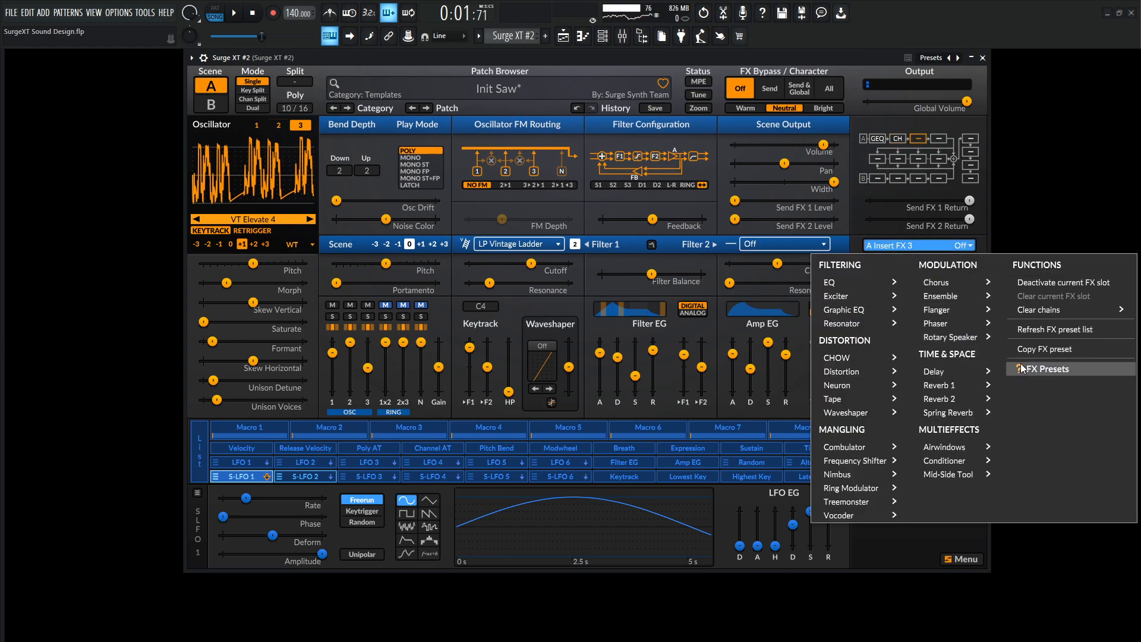
{"action": "left_click", "coordinate": [935, 371]}
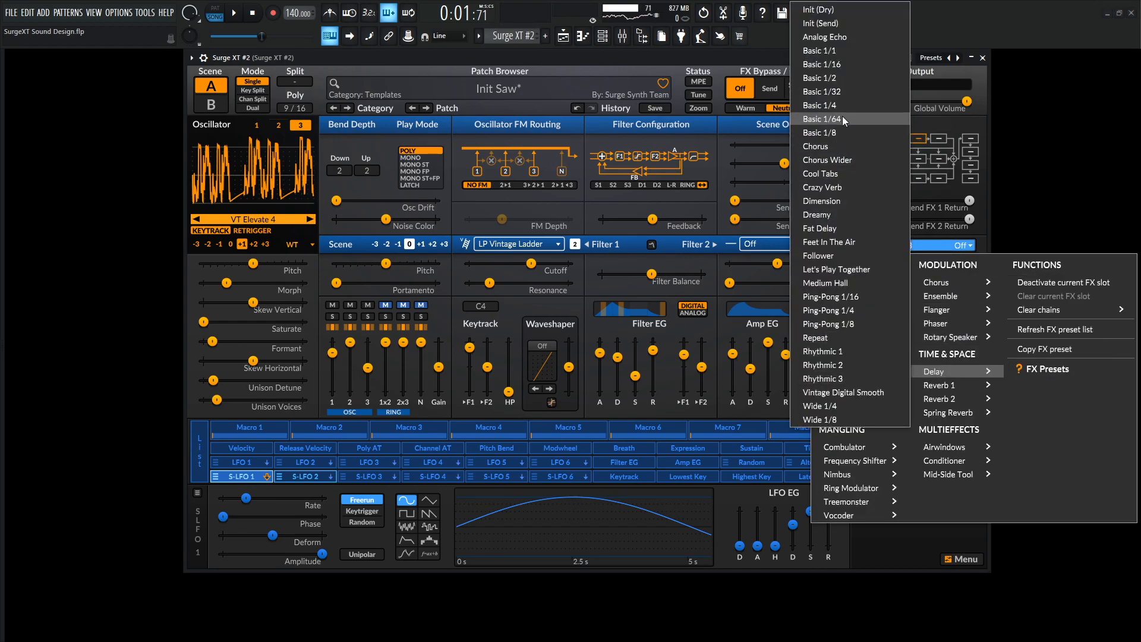
{"action": "mouse_move", "coordinate": [850, 188]}
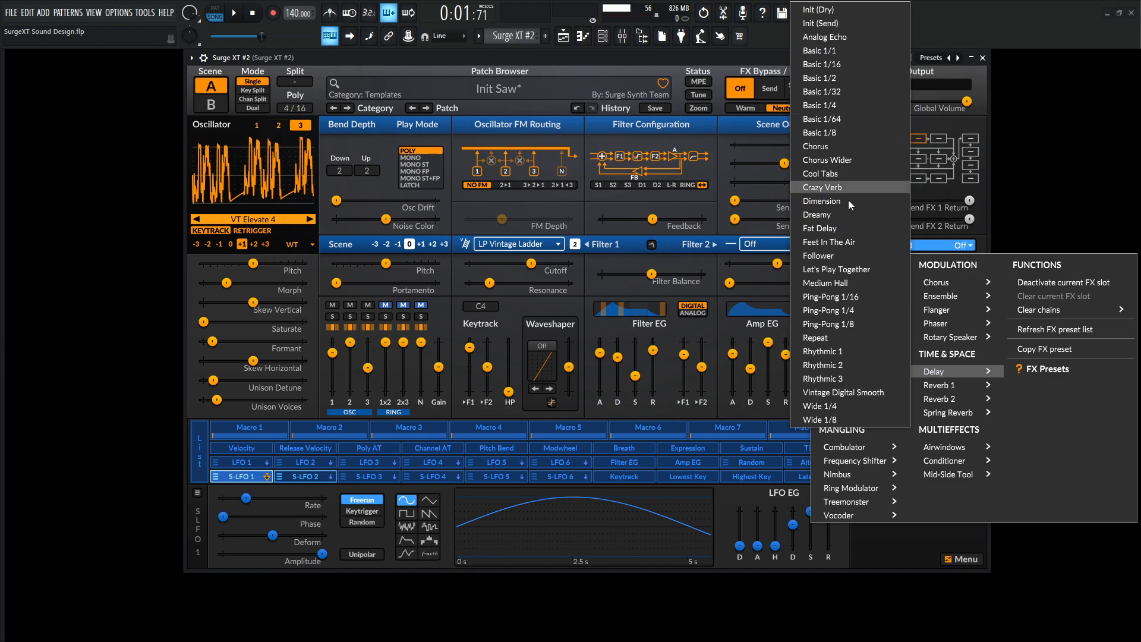
{"action": "mouse_move", "coordinate": [838, 204]}
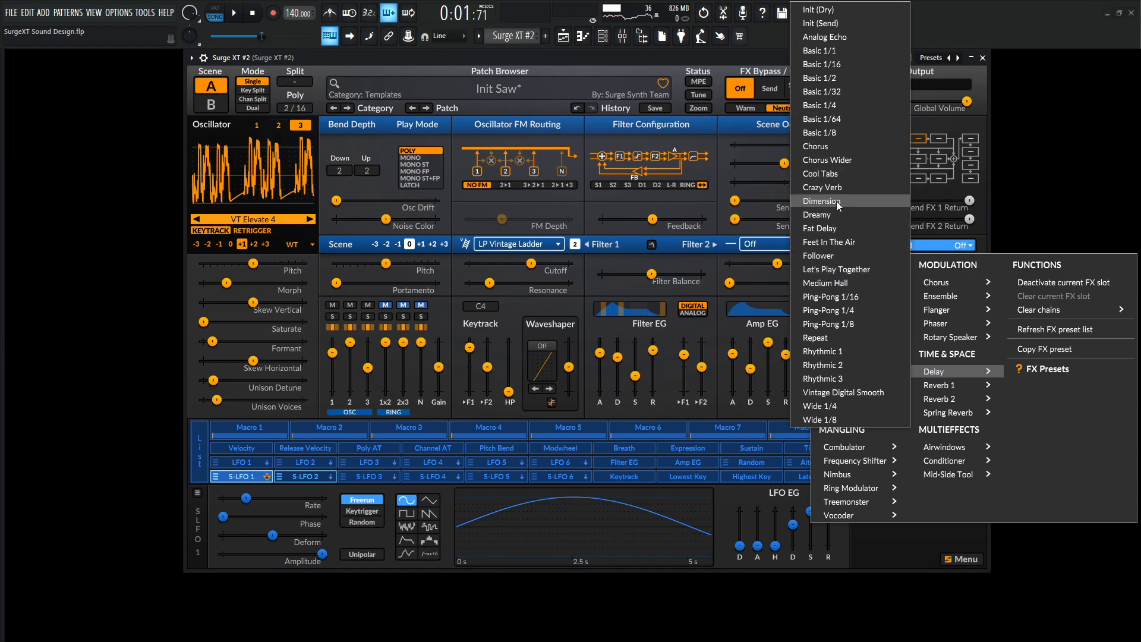
{"action": "mouse_move", "coordinate": [848, 159]}
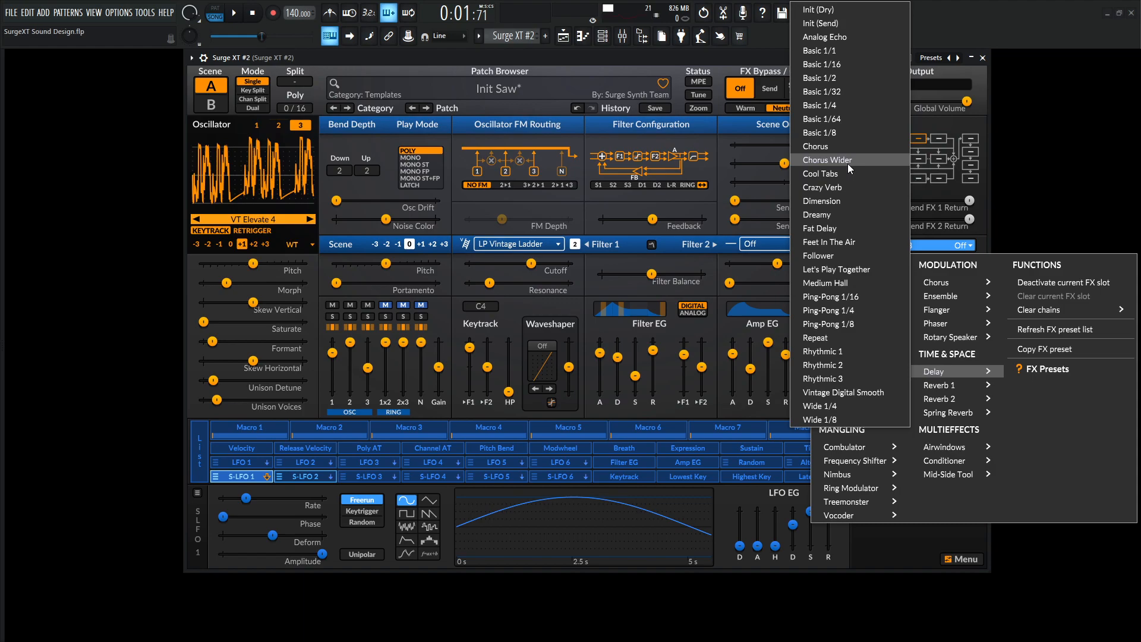
{"action": "mouse_move", "coordinate": [855, 337]}
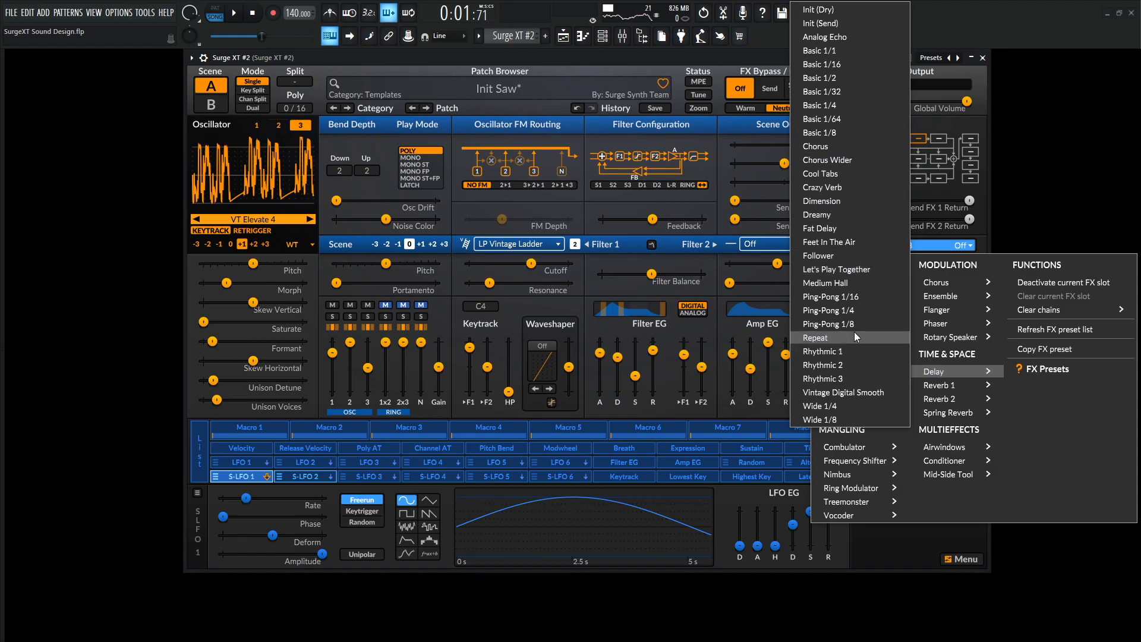
{"action": "left_click", "coordinate": [828, 324]}
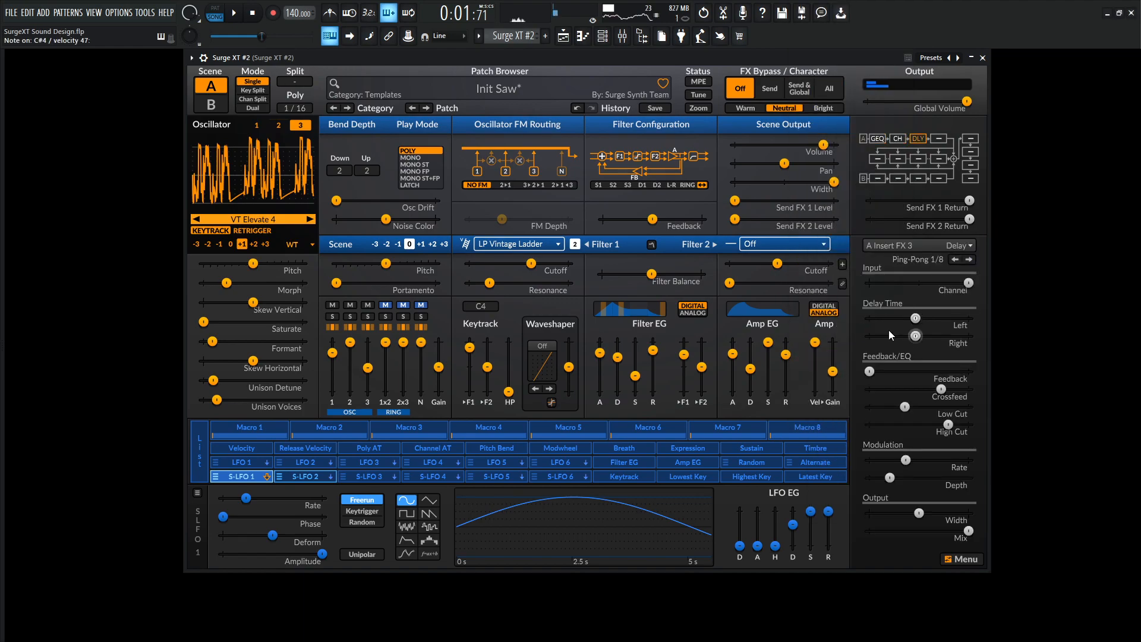